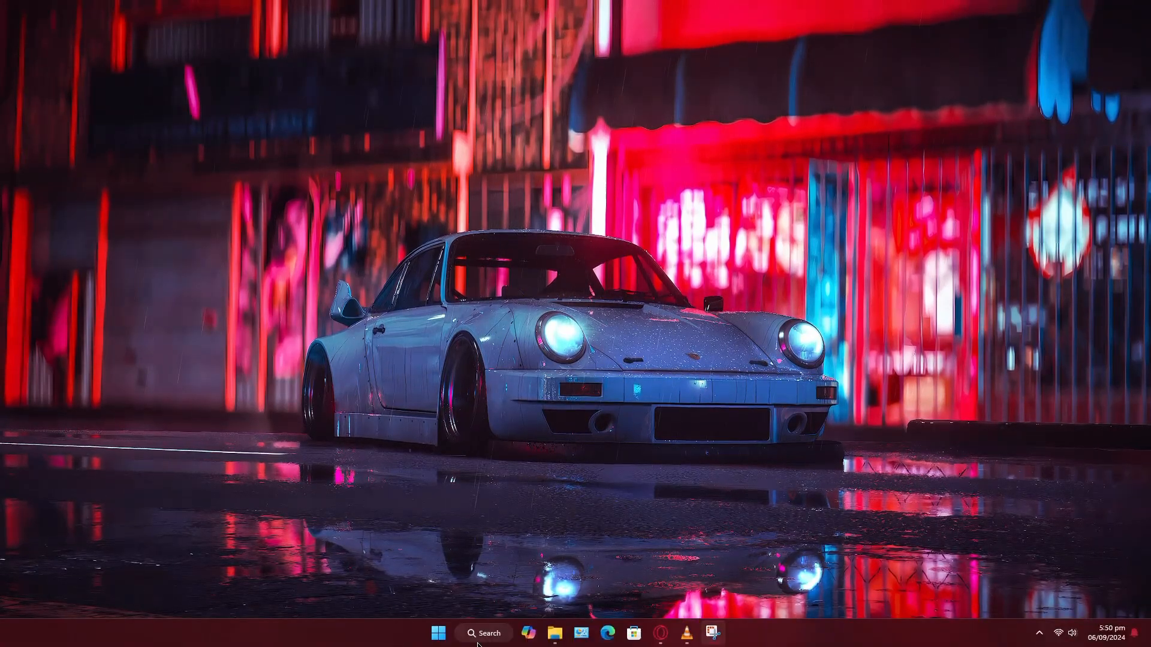
# Step: Search Windows for 'After E' and open the Adobe After Effects 2023 file location
pyautogui.click(483, 633)
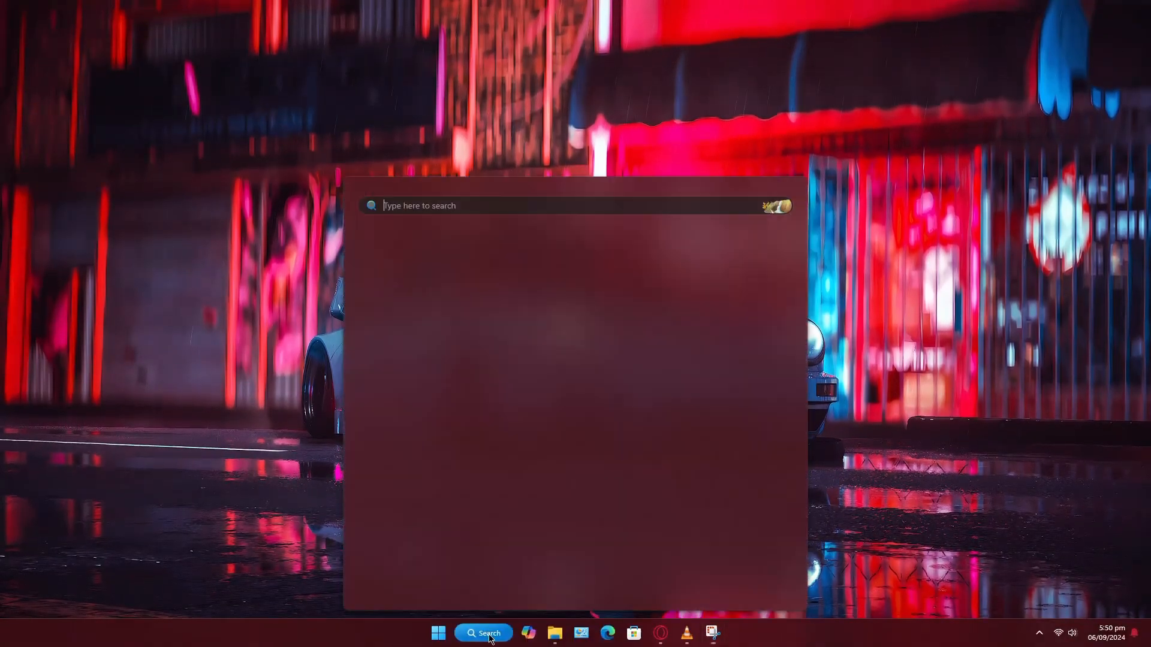
pyautogui.write('After Effects')
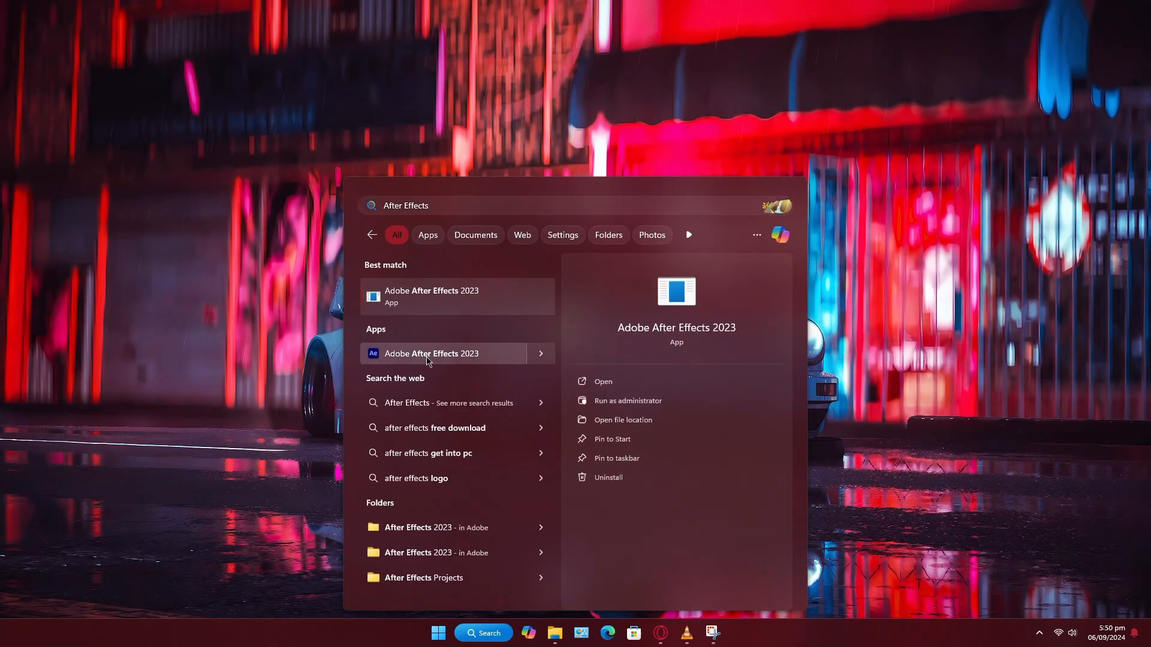
pyautogui.rightClick(442, 354)
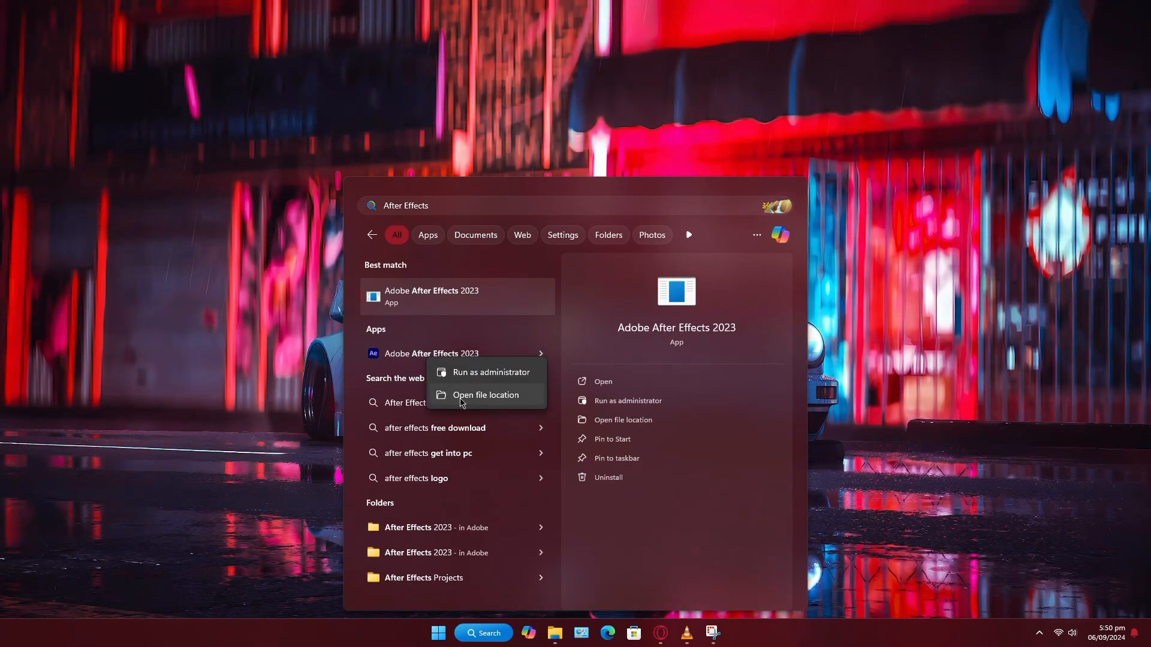
pyautogui.click(485, 395)
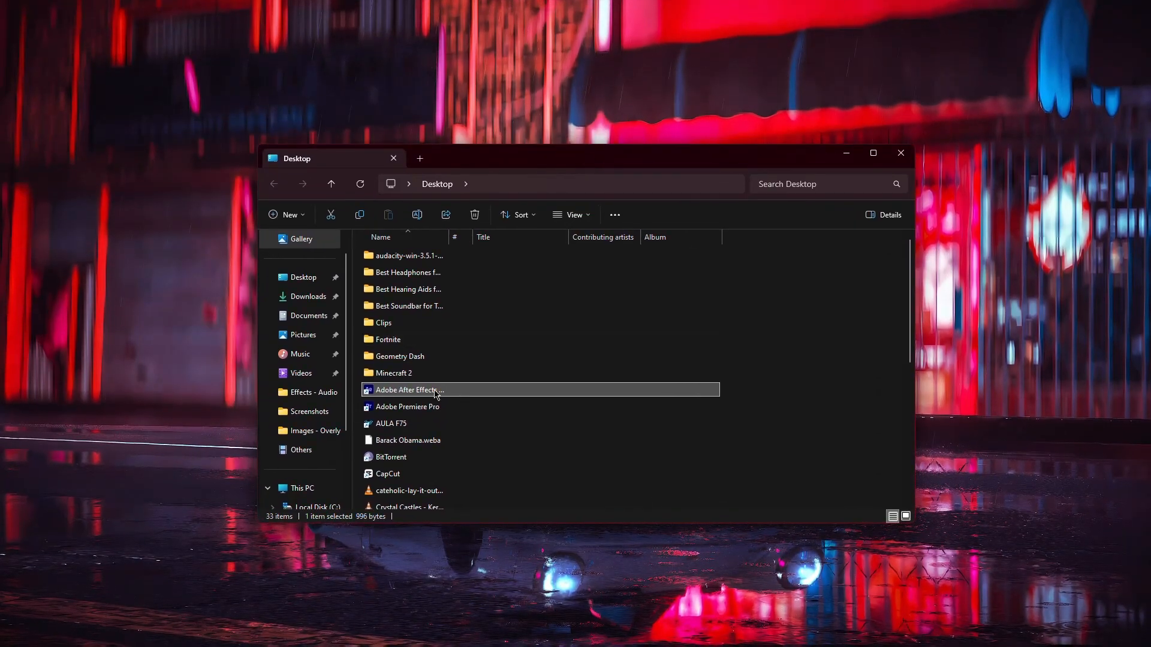
# Step: Follow the After Effects shortcut's file location to the AfterFX program in Support Files
pyautogui.rightClick(409, 389)
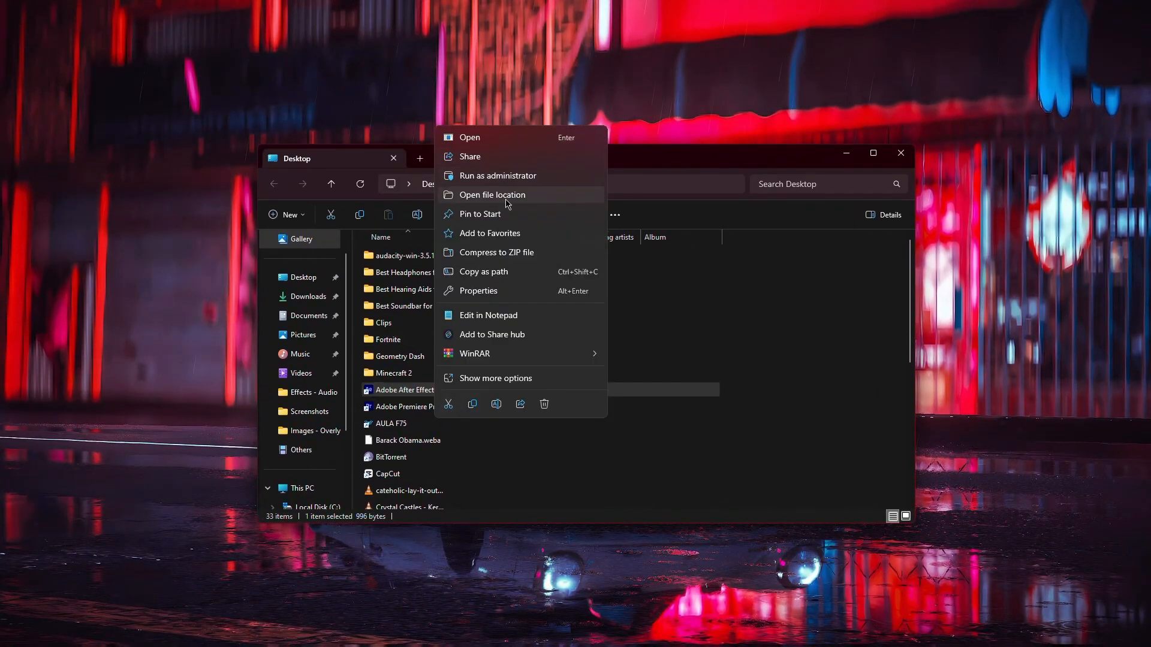
pyautogui.click(493, 194)
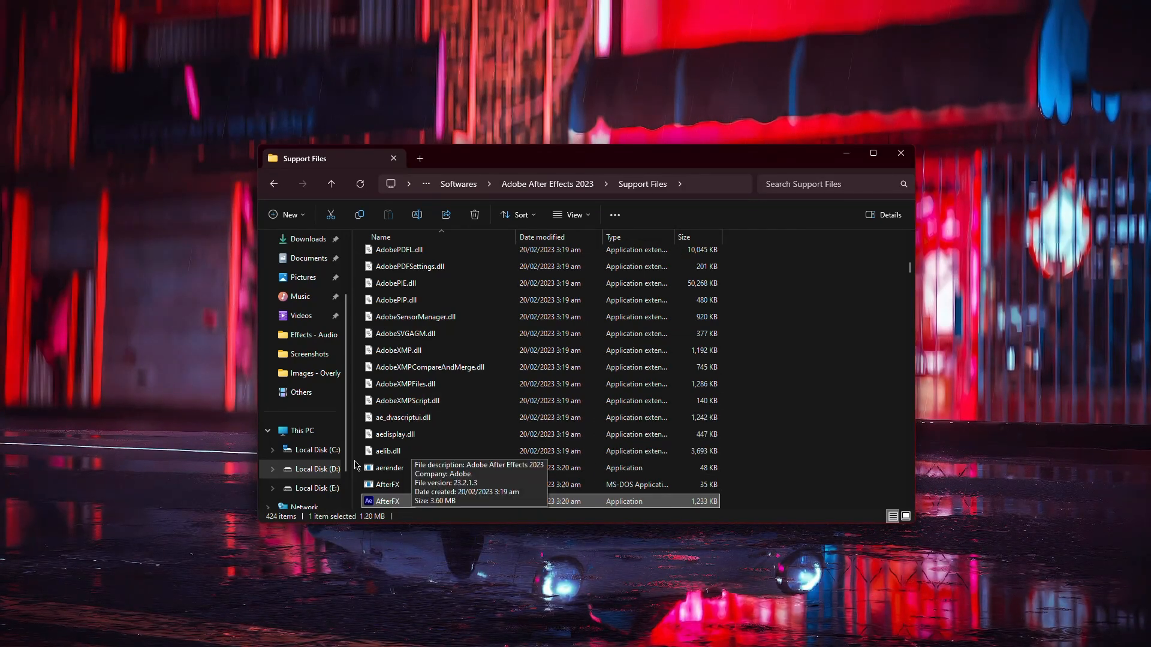
# Step: Browse C:\Program Files\Adobe, then switch to D:\Softwares\Adobe After Effects 2023
pyautogui.click(298, 430)
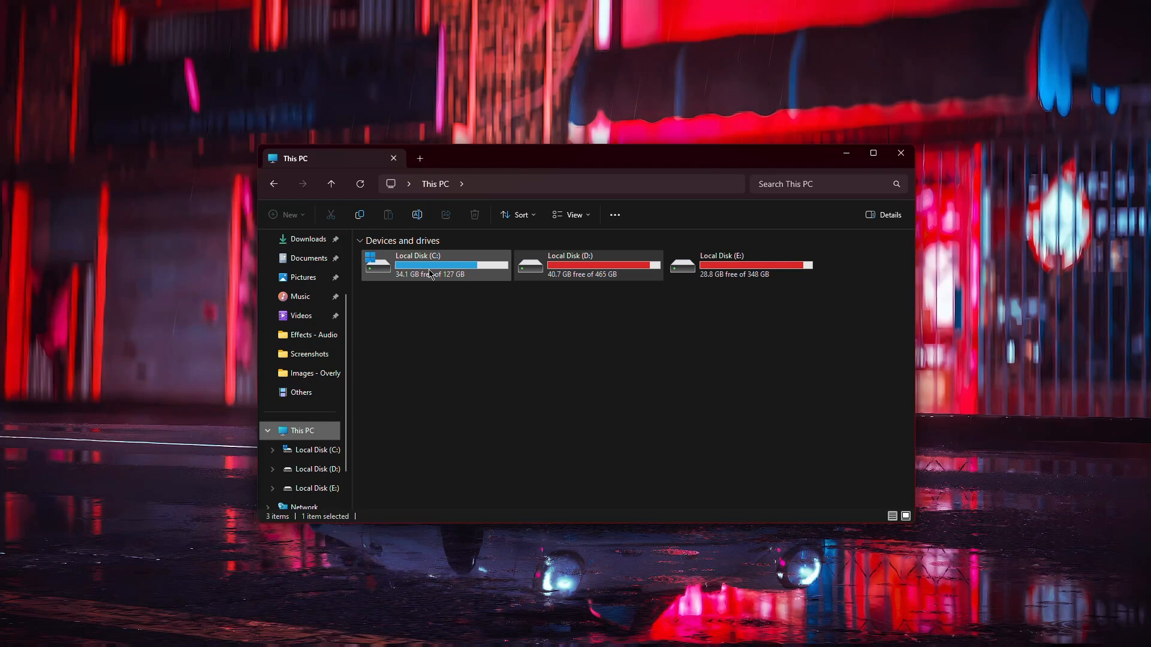
pyautogui.doubleClick(433, 266)
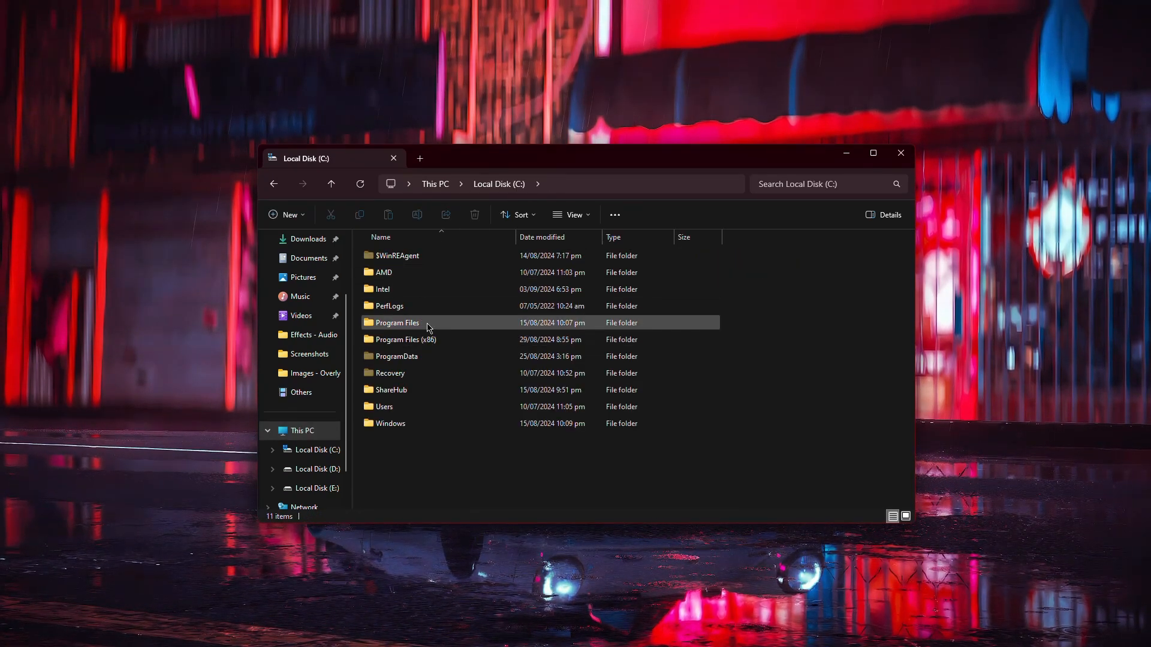
pyautogui.doubleClick(396, 323)
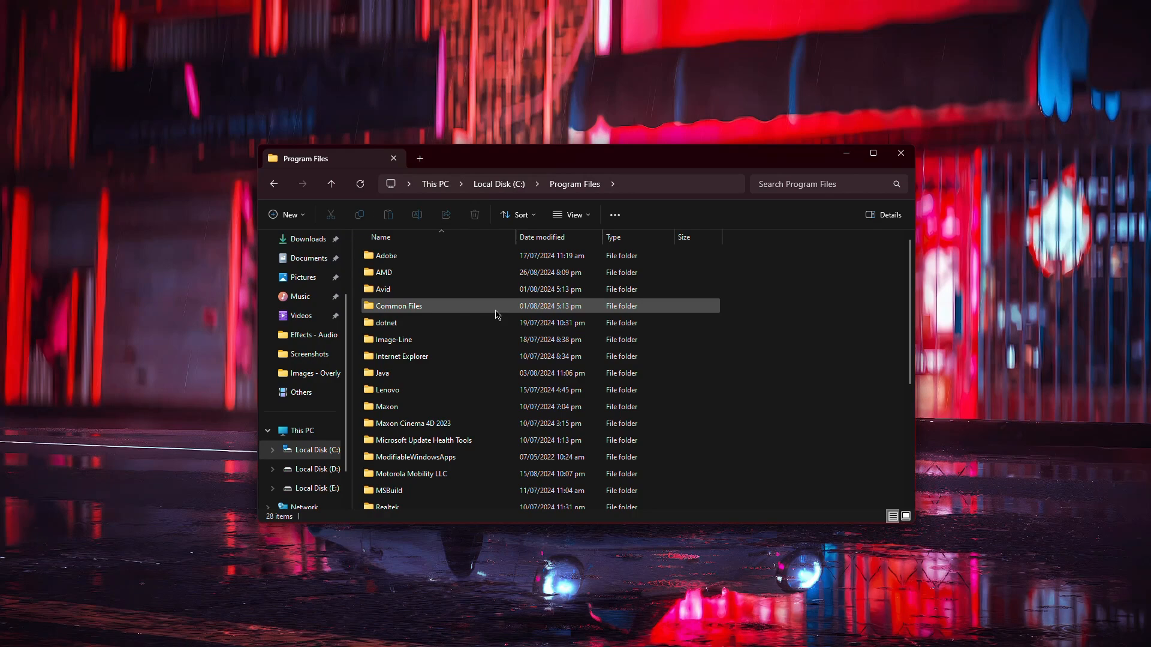
pyautogui.click(387, 256)
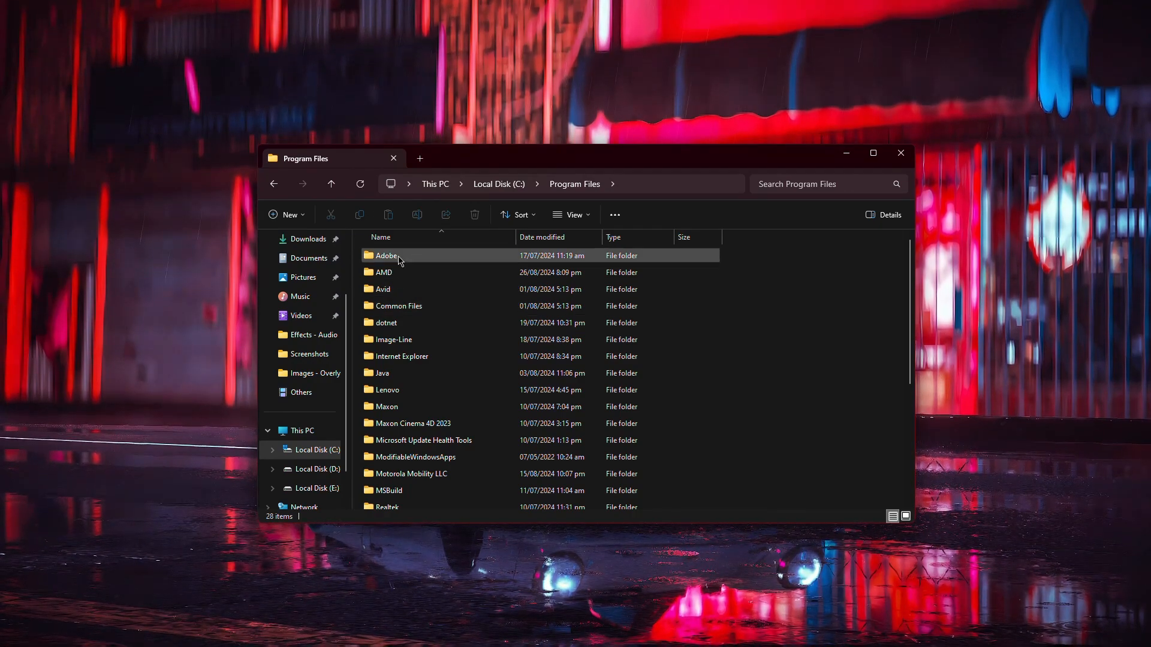
pyautogui.doubleClick(386, 255)
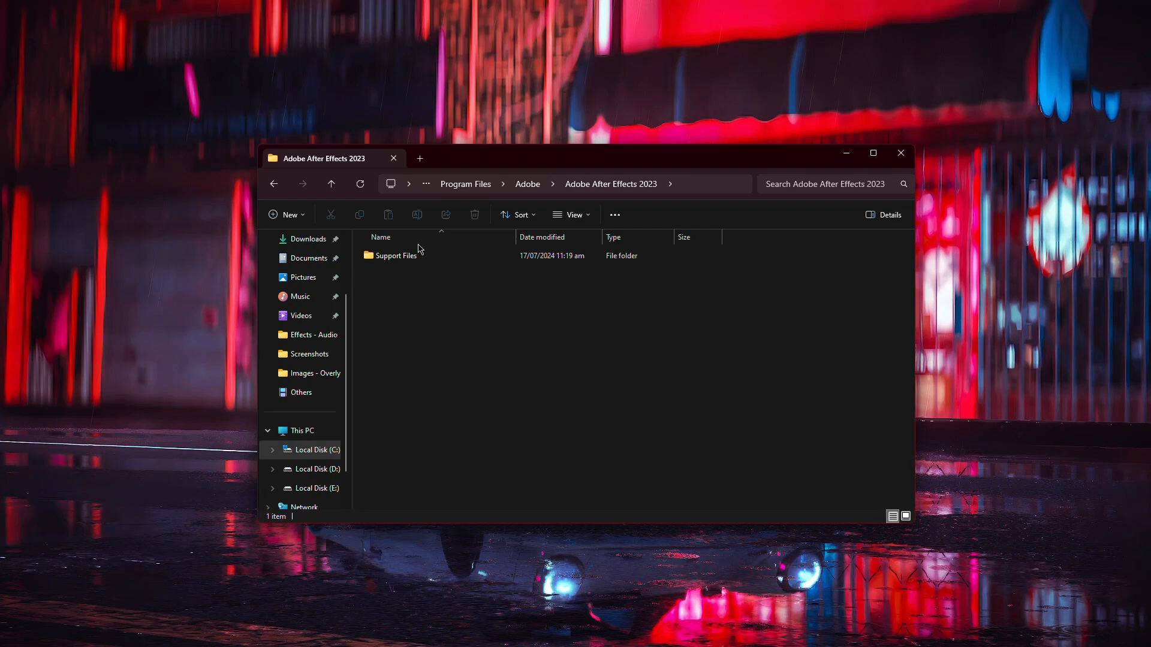
pyautogui.click(396, 255)
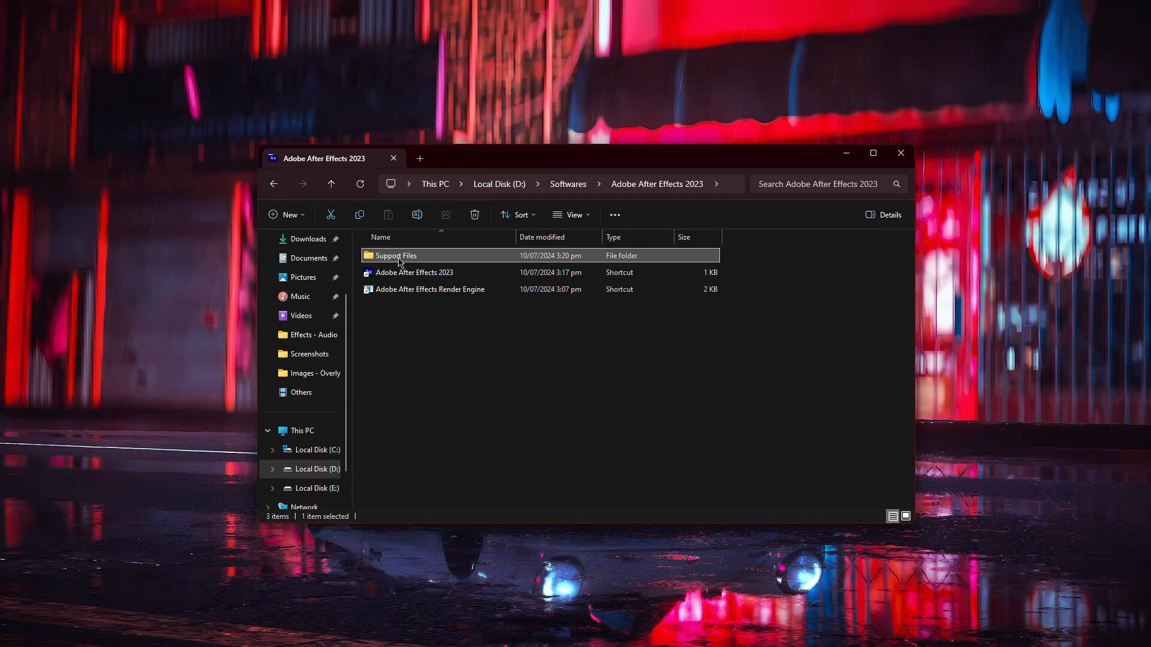
# Step: Navigate into Support Files > Plug-ins > Effects
pyautogui.doubleClick(395, 256)
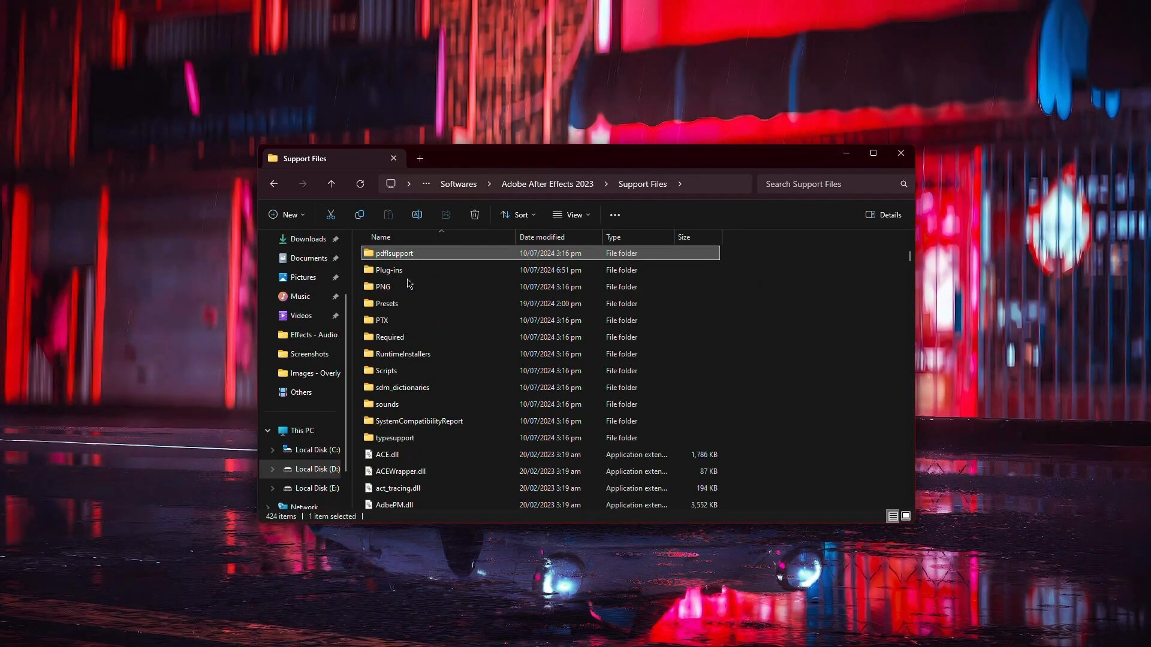
pyautogui.click(393, 271)
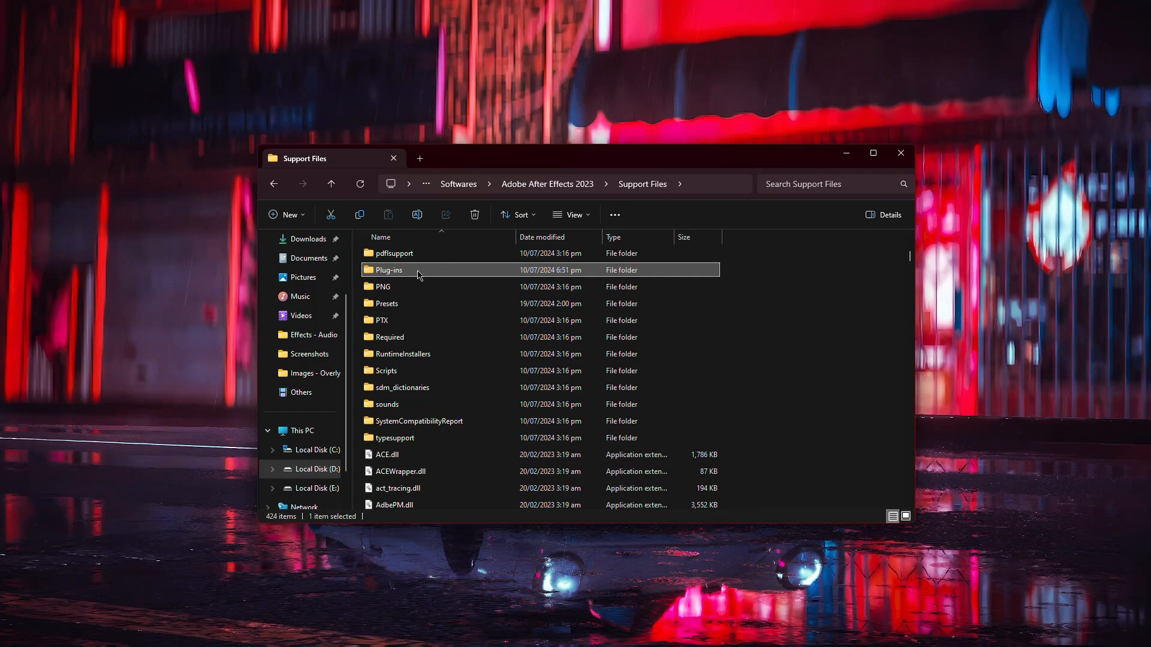
pyautogui.doubleClick(389, 269)
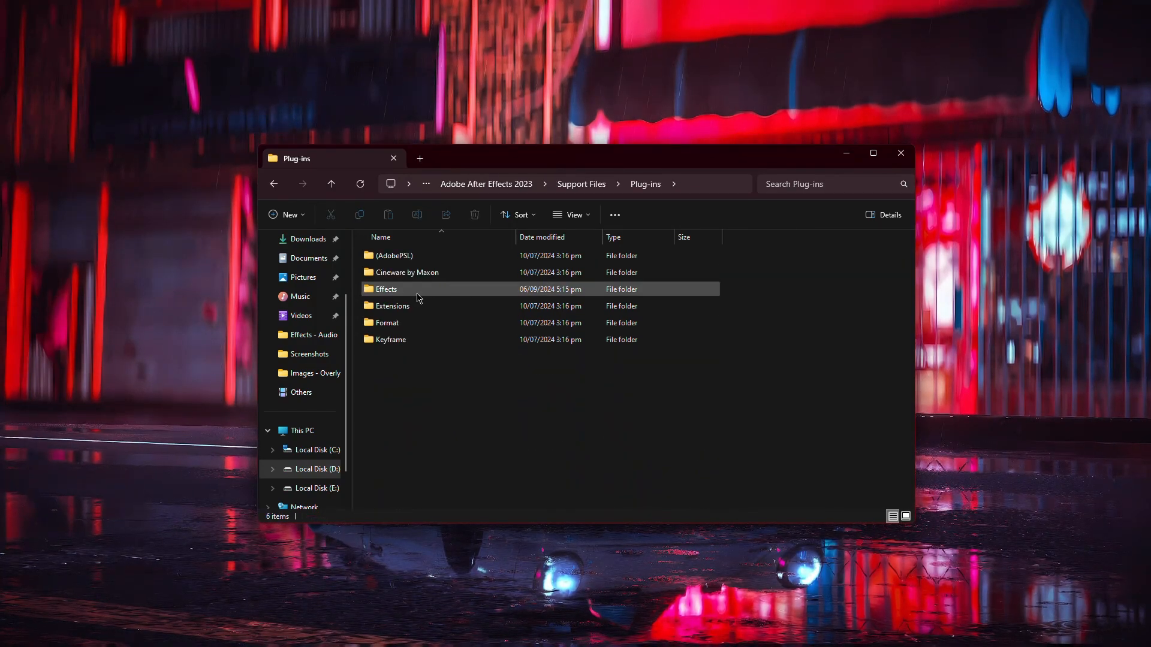
pyautogui.click(387, 288)
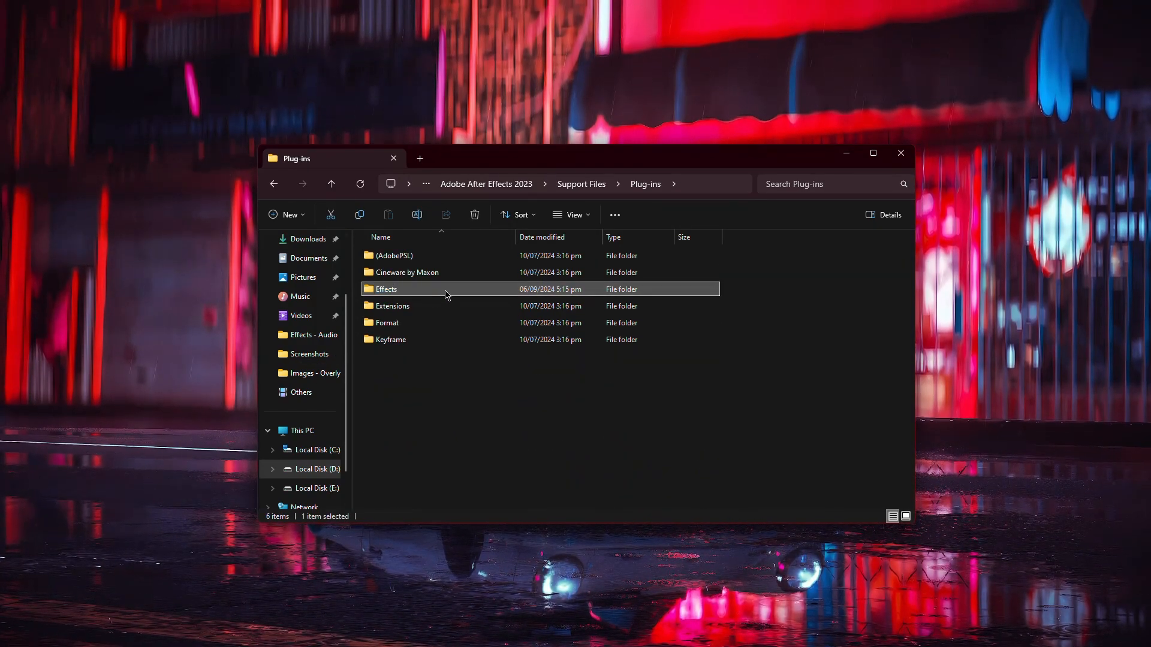
pyautogui.doubleClick(386, 288)
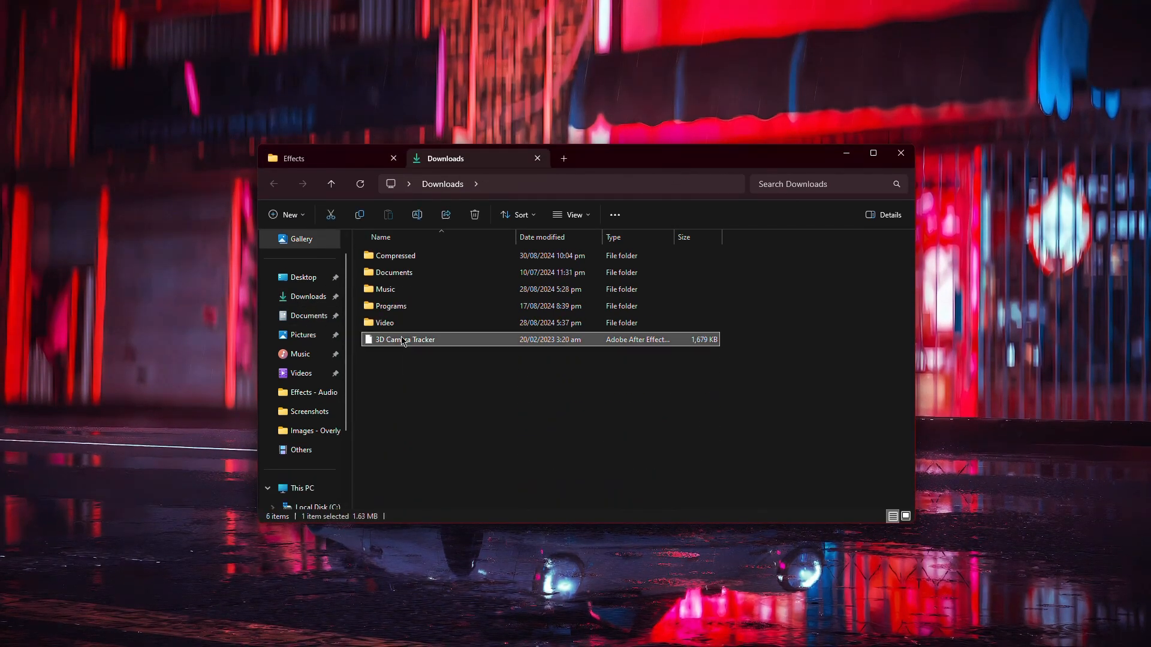
# Step: Select the downloaded 3D Camera Tracker file to move into Effects
pyautogui.click(294, 158)
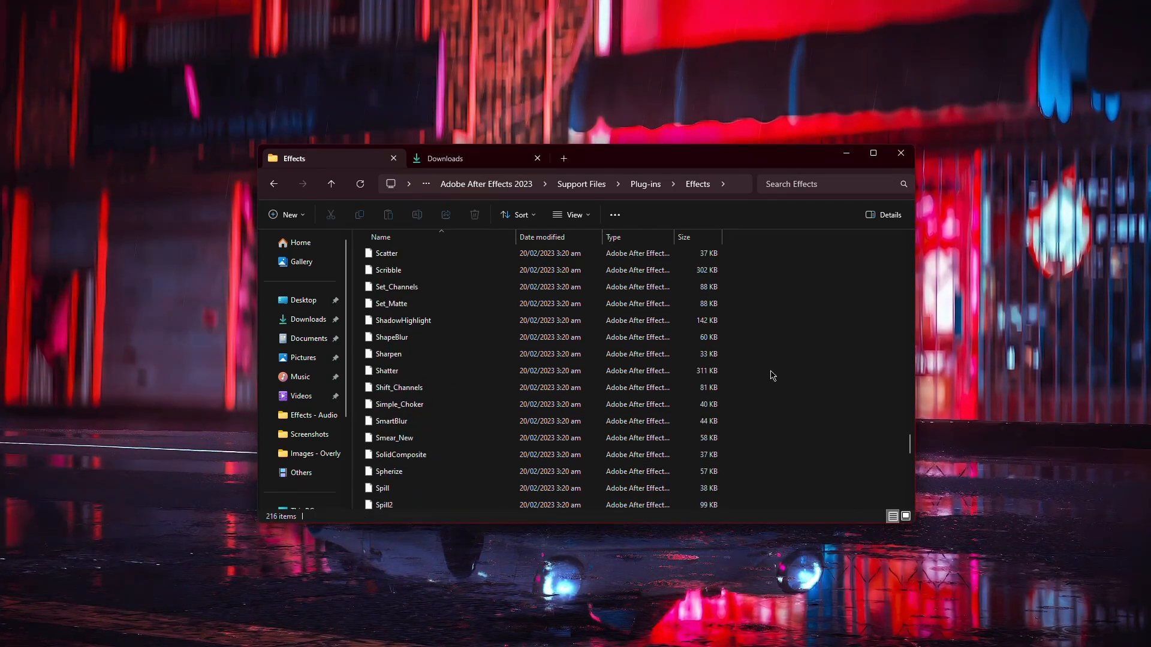
pyautogui.rightClick(771, 374)
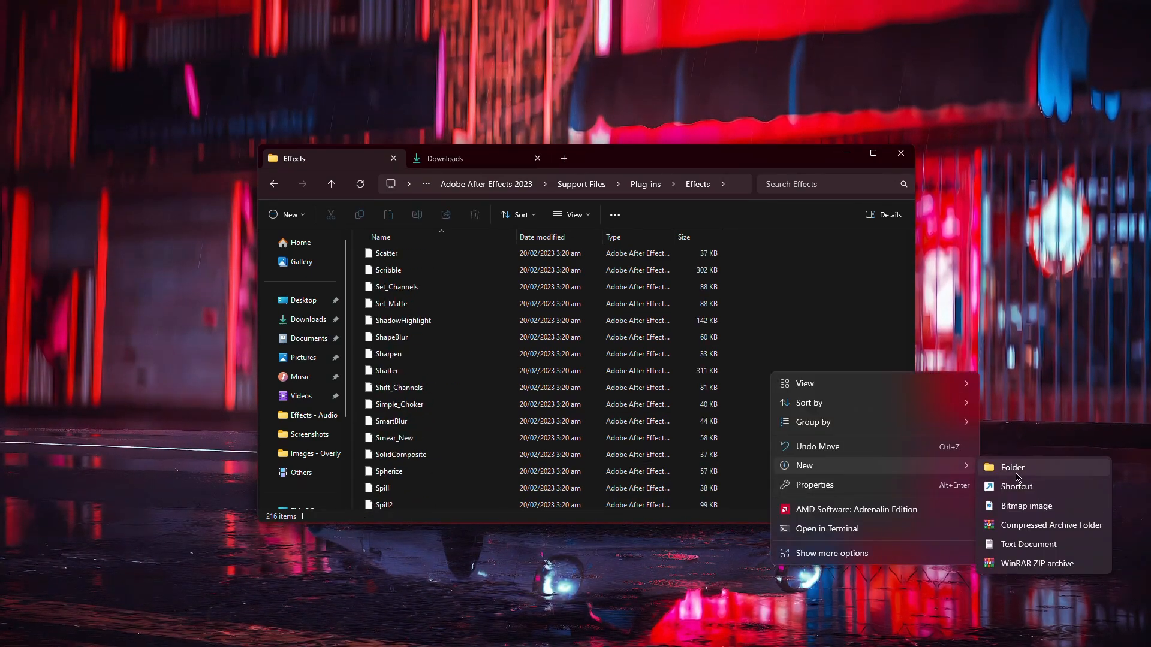
pyautogui.click(1011, 467)
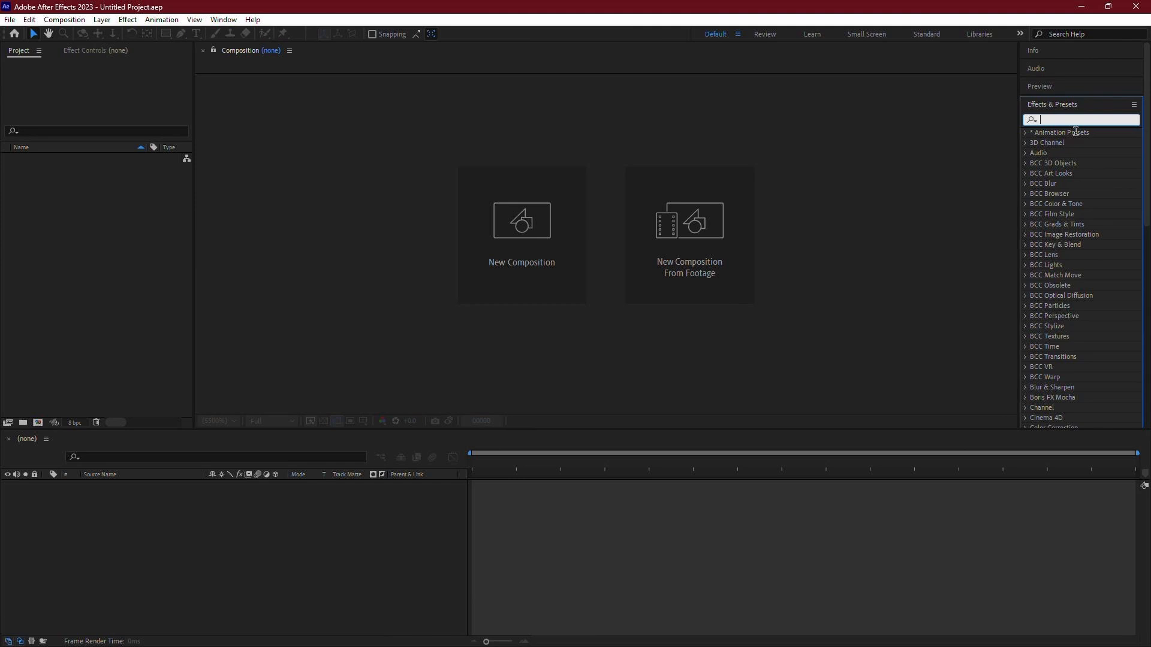
# Step: Search Effects & Presets for '3d' to confirm 3D Camera Tracker under Perspective
pyautogui.write('3d Ca')
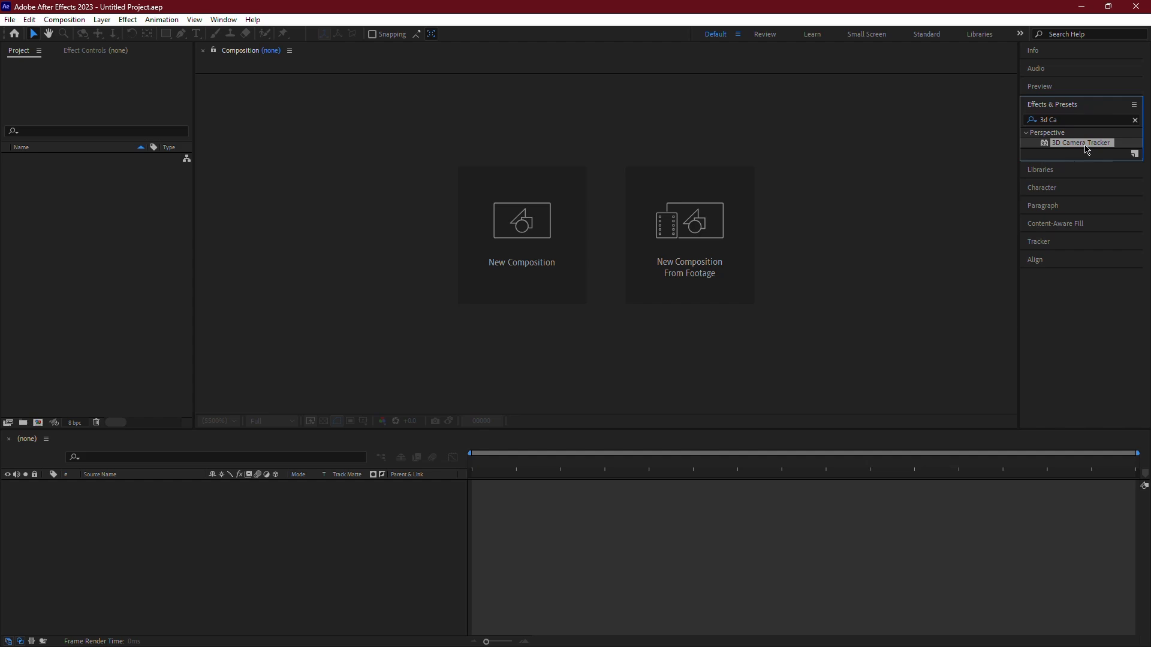
pyautogui.moveTo(805, 522)
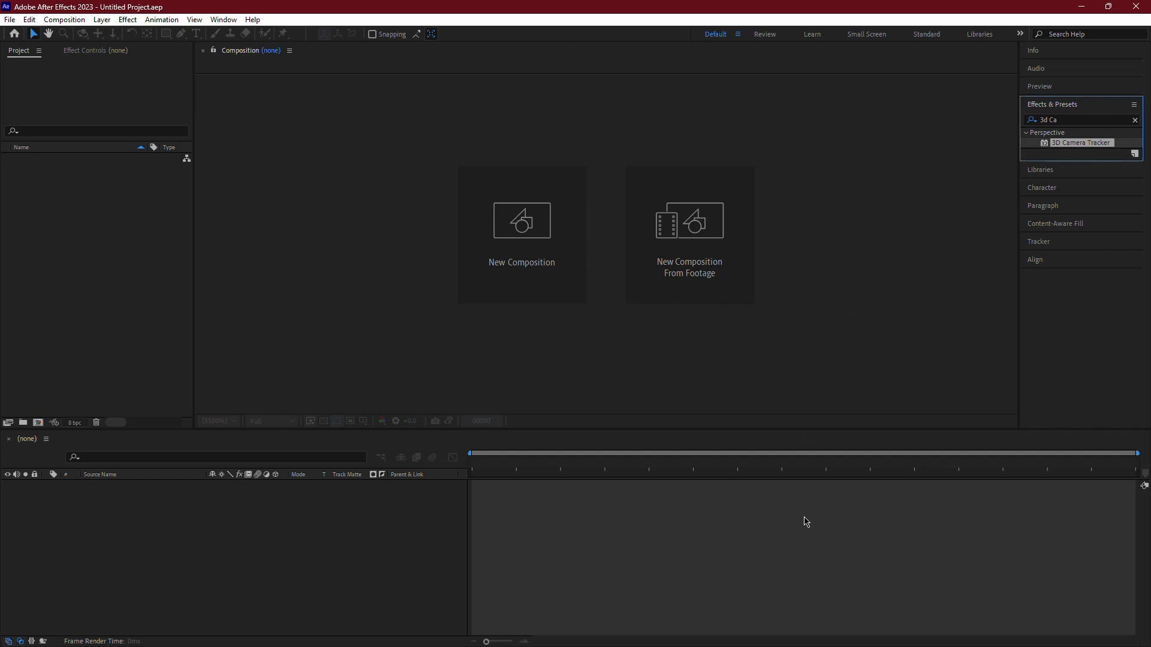